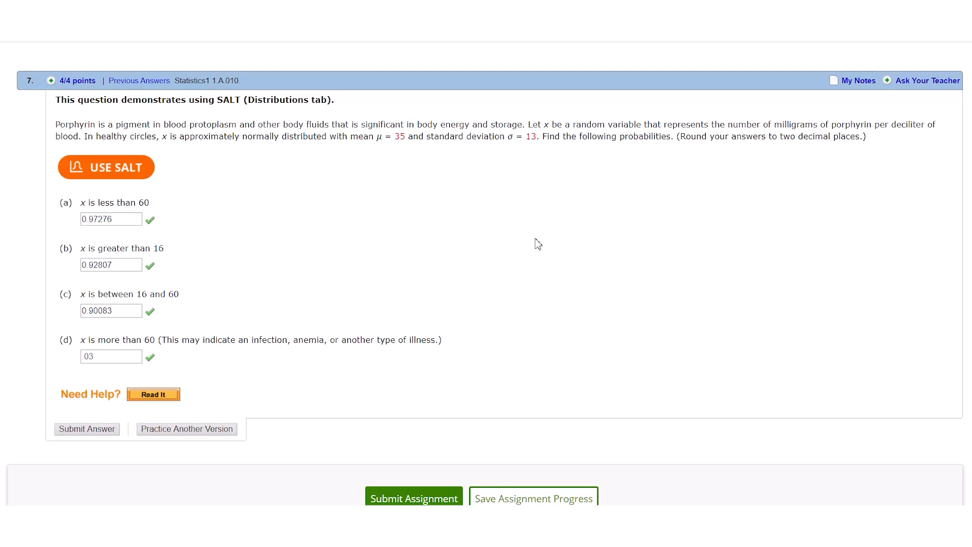
pyautogui.moveTo(370, 154)
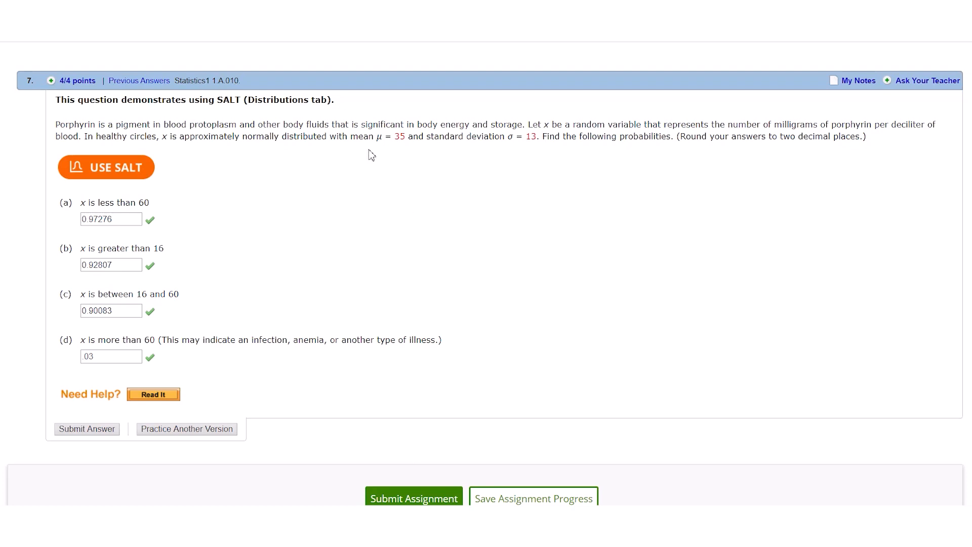
pyautogui.moveTo(273, 205)
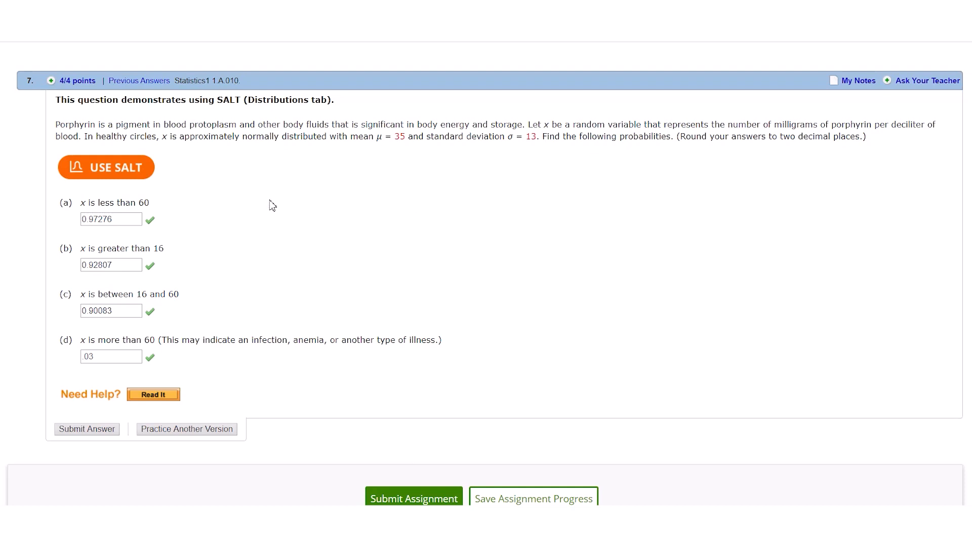
pyautogui.moveTo(168, 331)
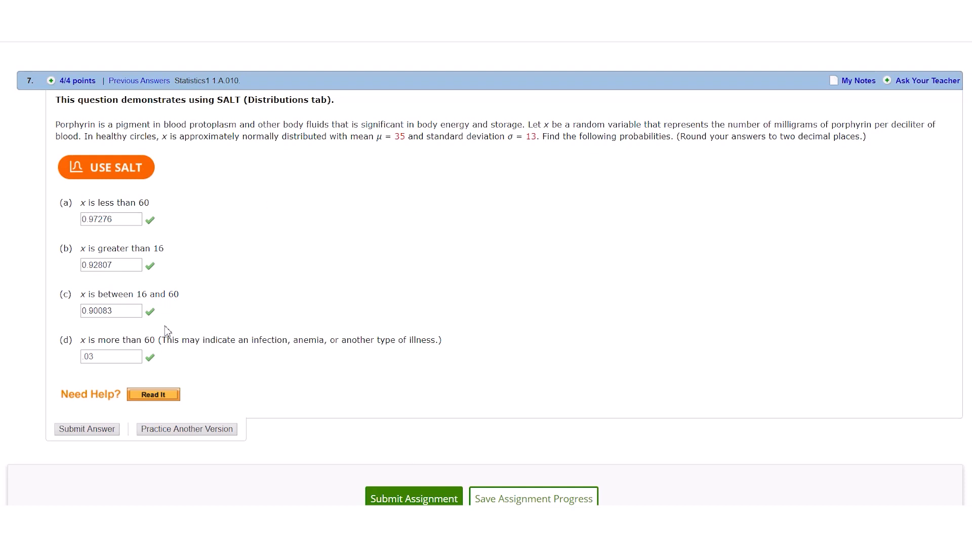
pyautogui.moveTo(176, 222)
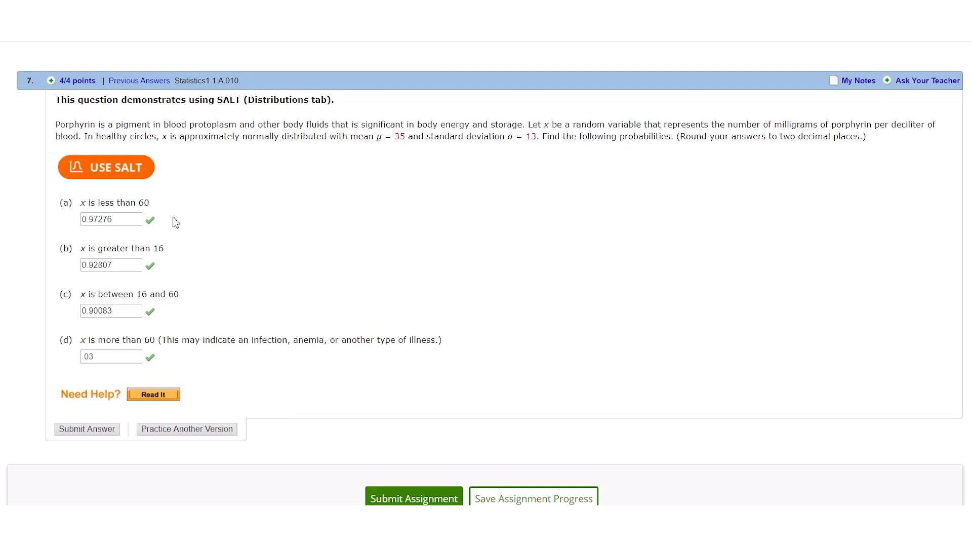
pyautogui.moveTo(191, 216)
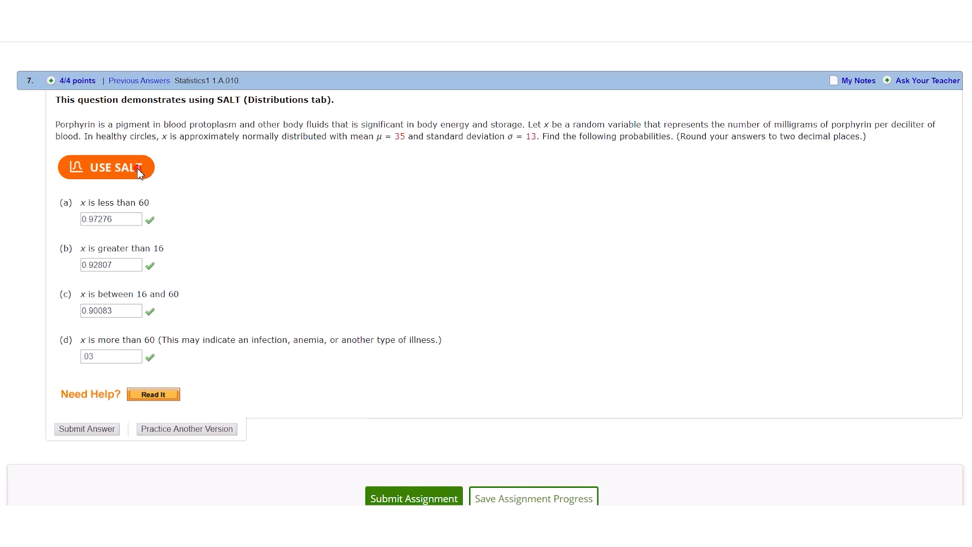
# - Set the normal distribution to mean 35, SD 13, and enter 60 for the left tail
pyautogui.click(105, 166)
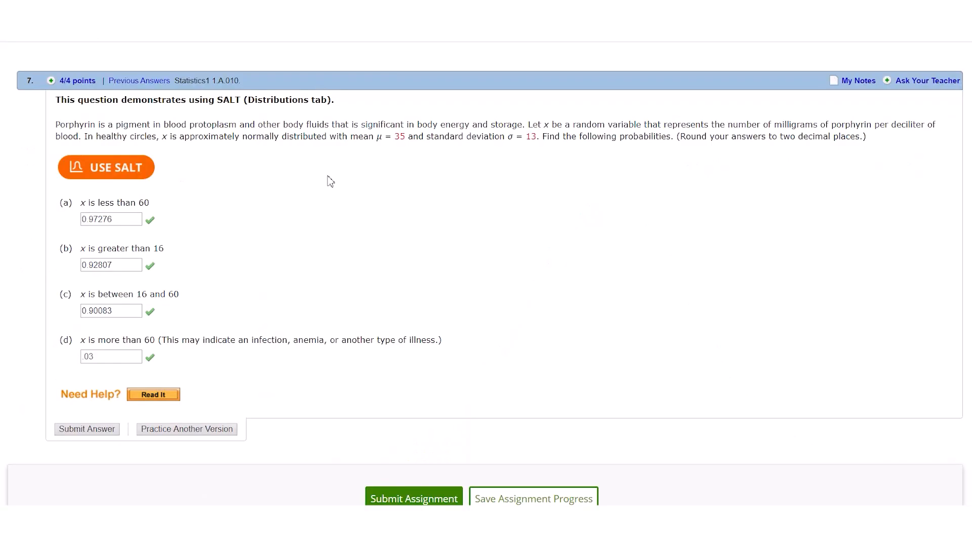
pyautogui.moveTo(166, 209)
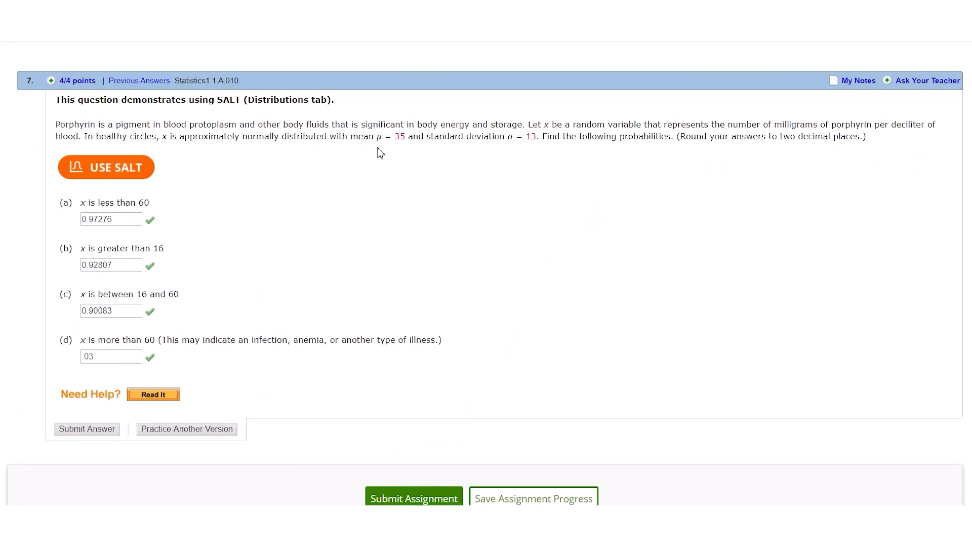
pyautogui.moveTo(512, 163)
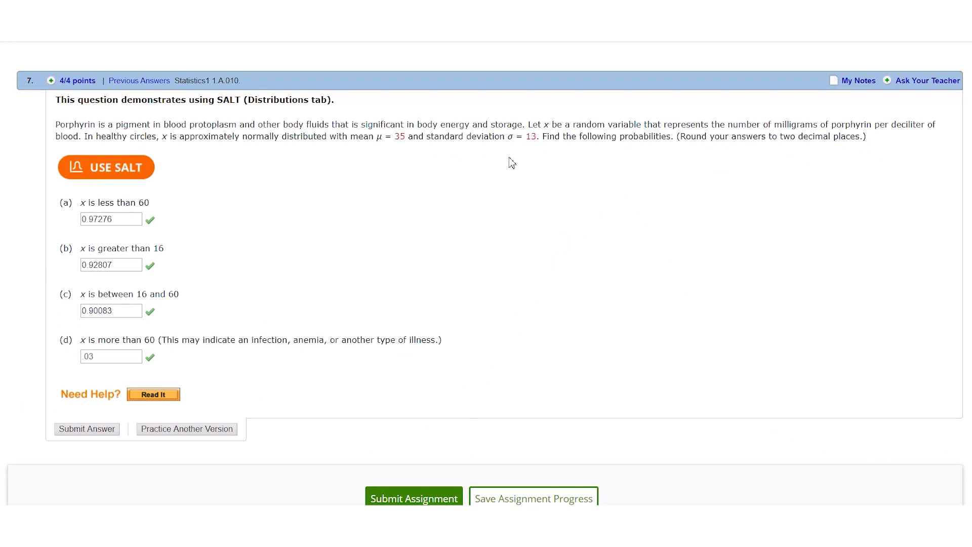
pyautogui.click(105, 166)
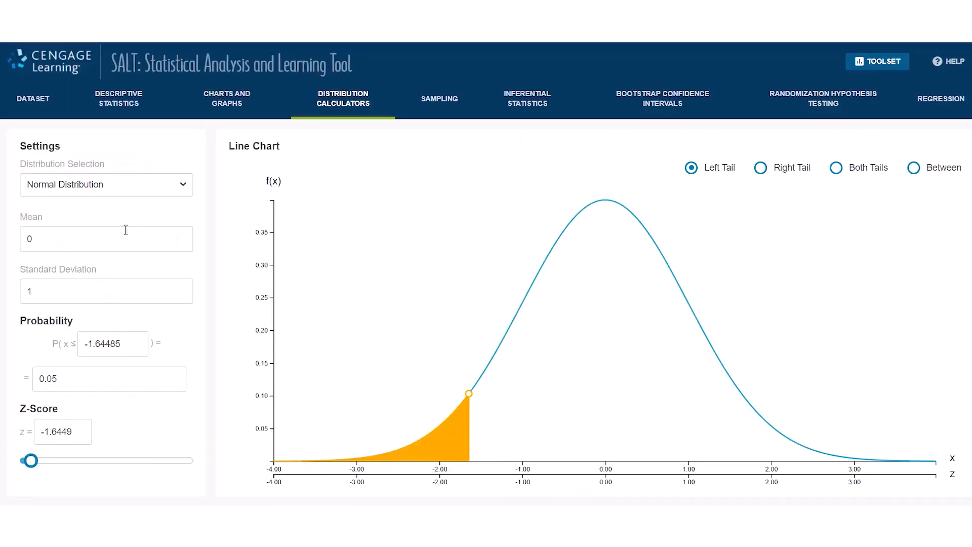
pyautogui.write('35')
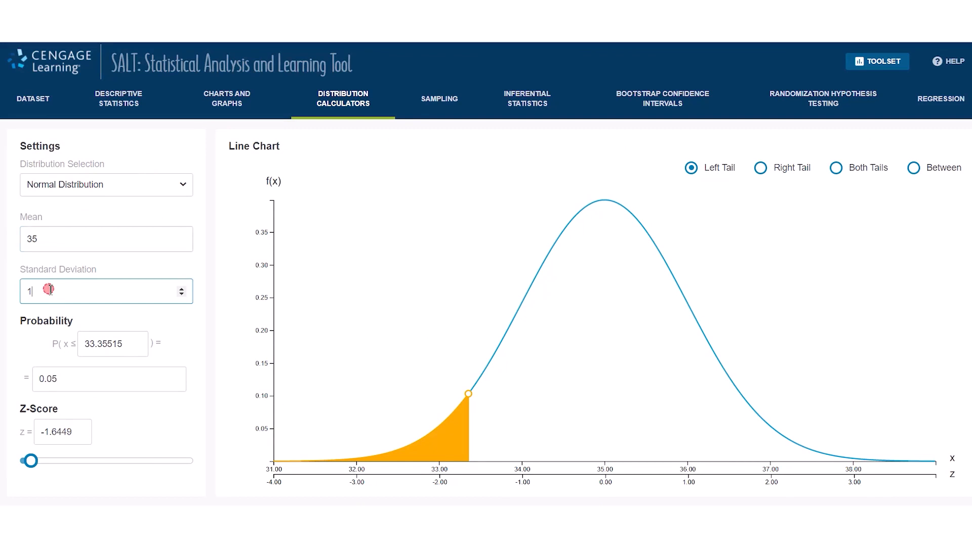
pyautogui.write('3')
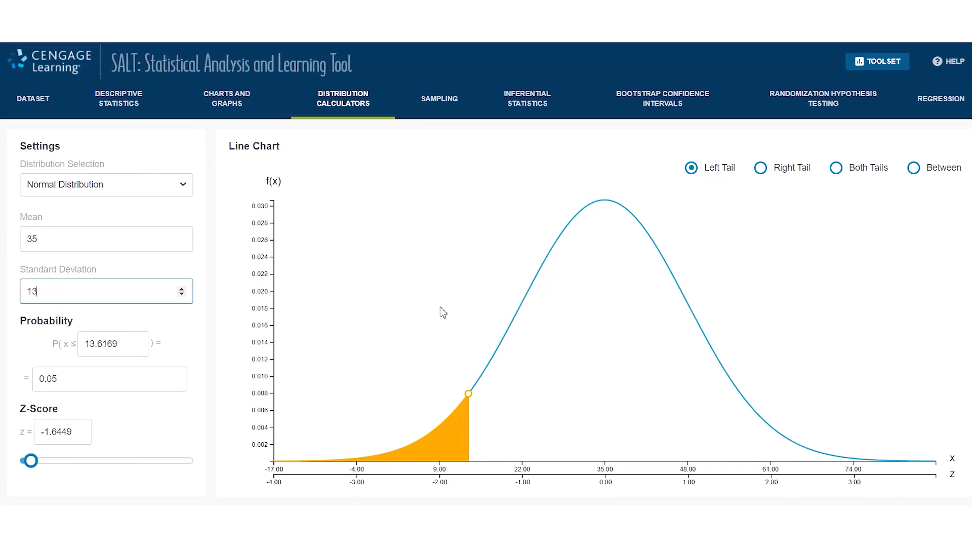
pyautogui.moveTo(701, 189)
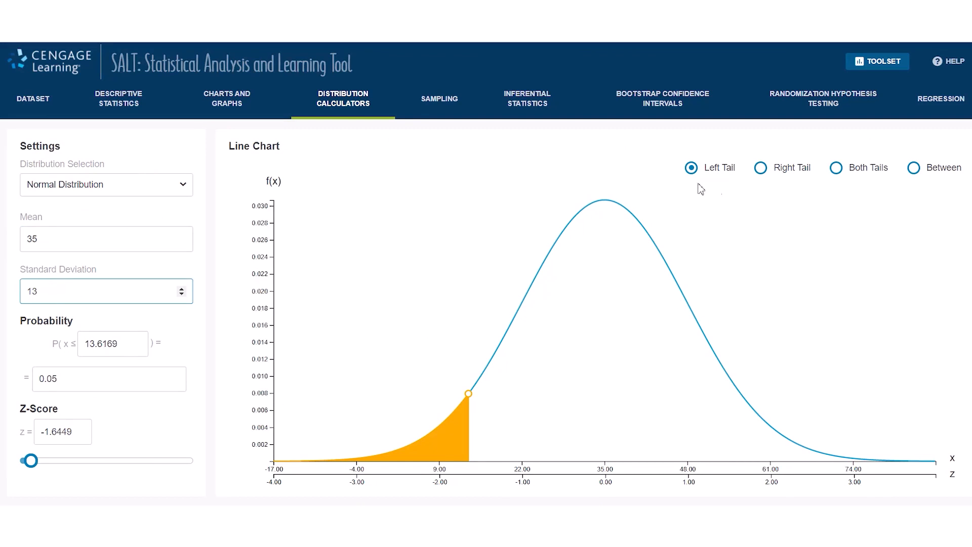
pyautogui.moveTo(891, 192)
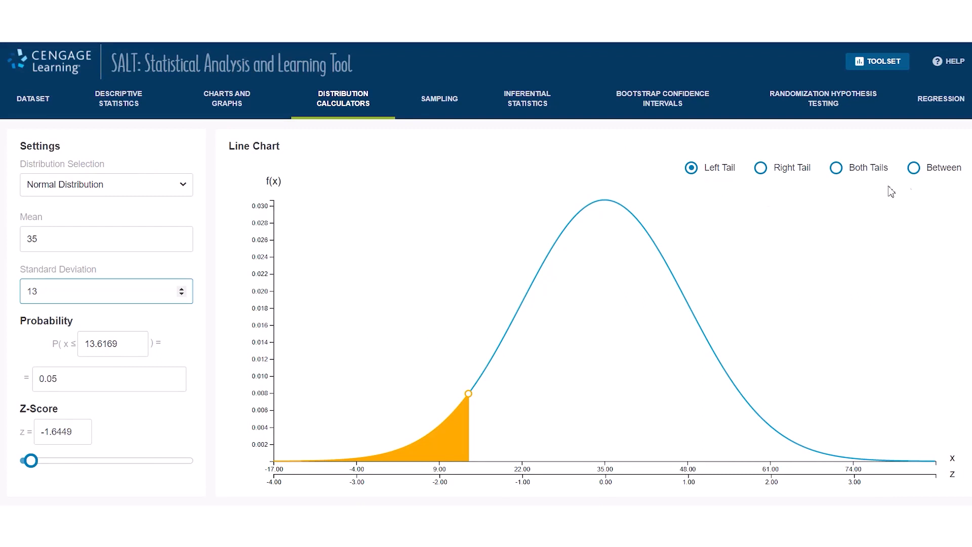
pyautogui.moveTo(711, 196)
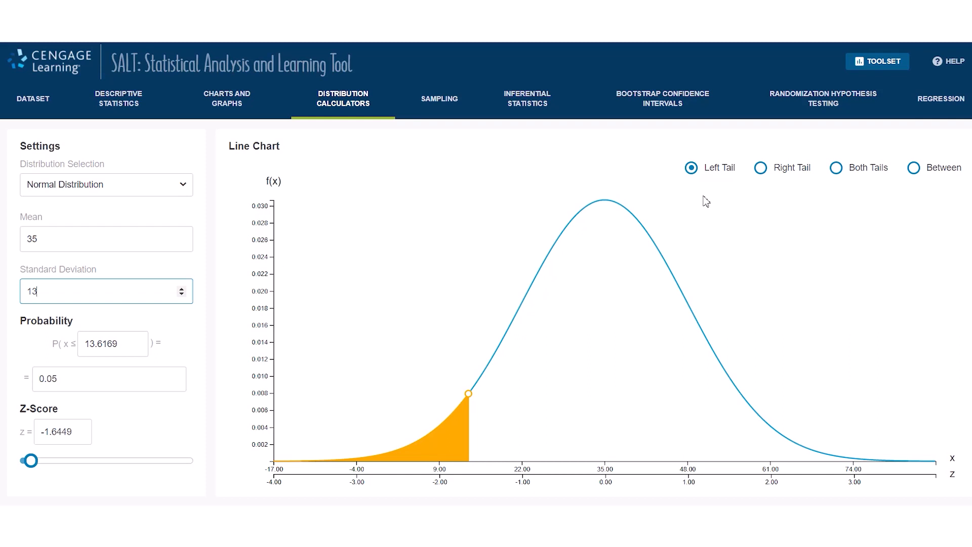
pyautogui.moveTo(96, 325)
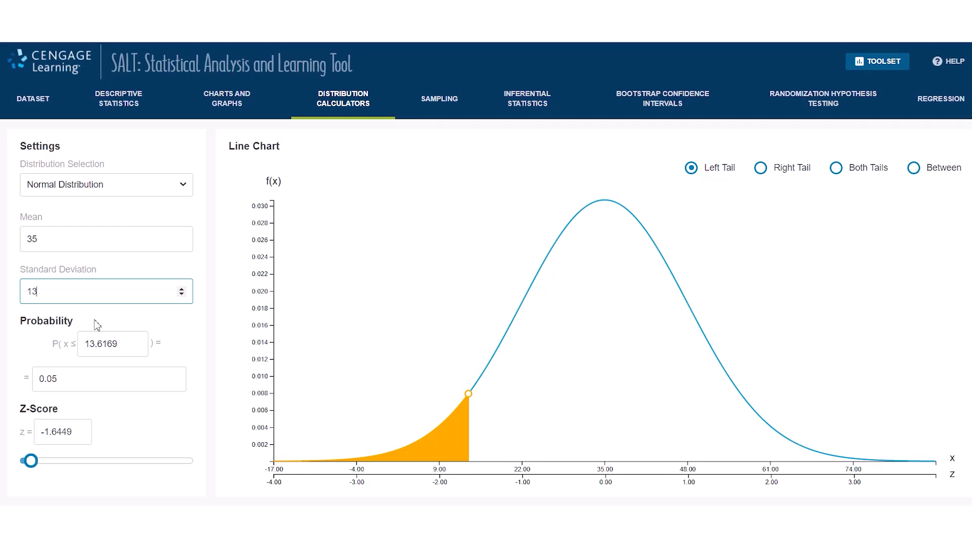
pyautogui.write('6')
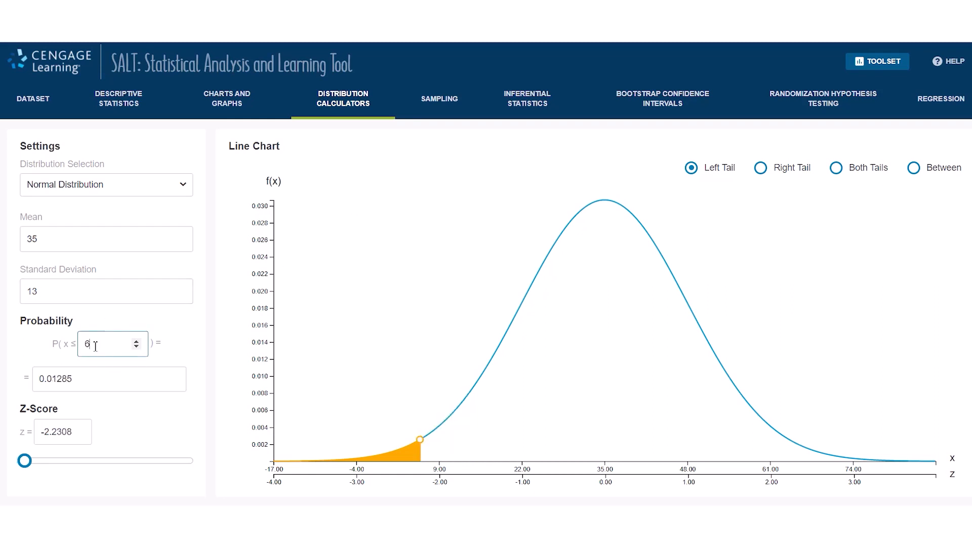
pyautogui.write('60')
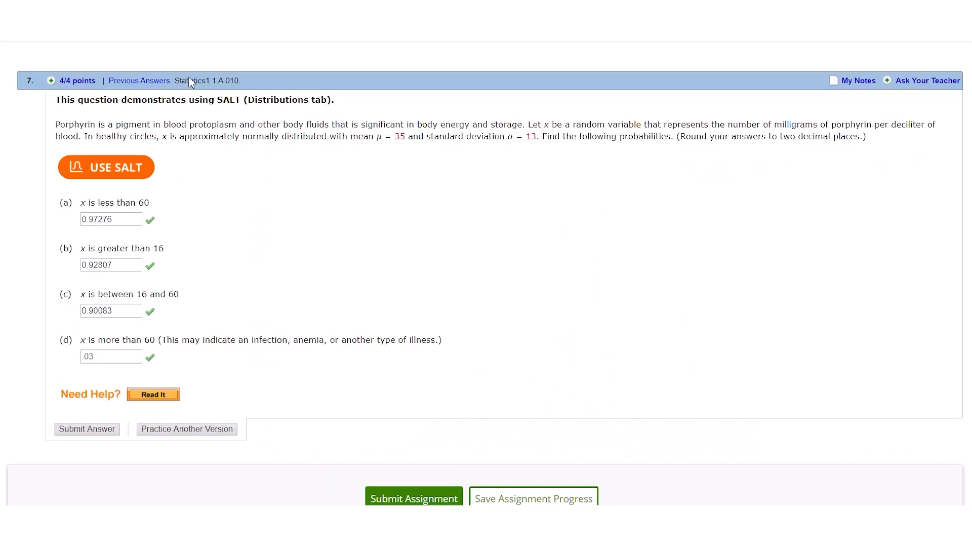
pyautogui.moveTo(227, 263)
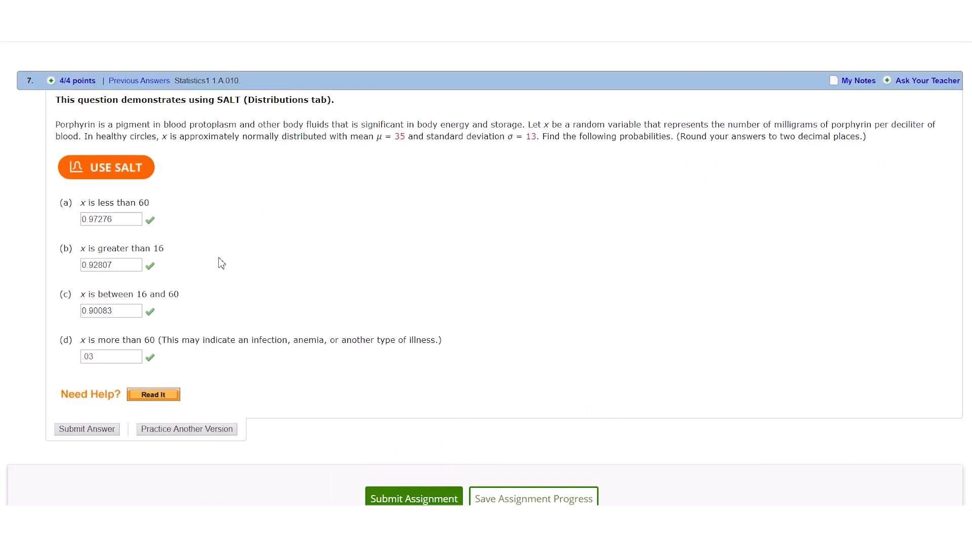
pyautogui.moveTo(209, 263)
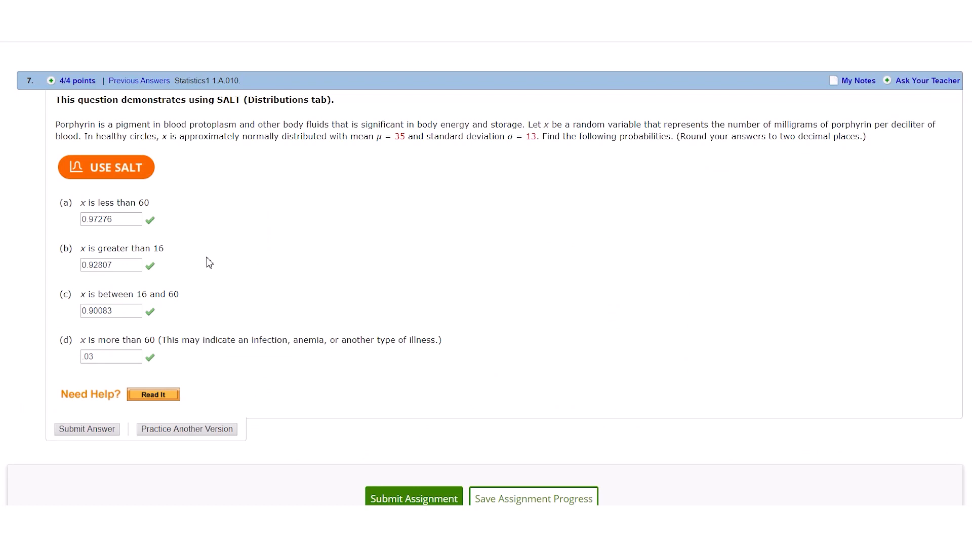
# - Obtain the left-tail result P(x ≤ 60) = 0.97276 for part (a)
pyautogui.click(106, 167)
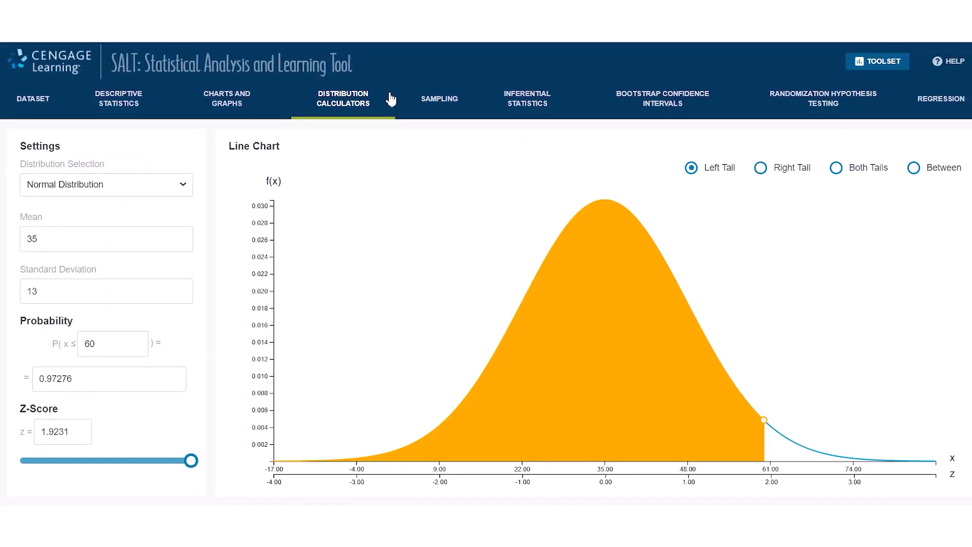
pyautogui.moveTo(748, 168)
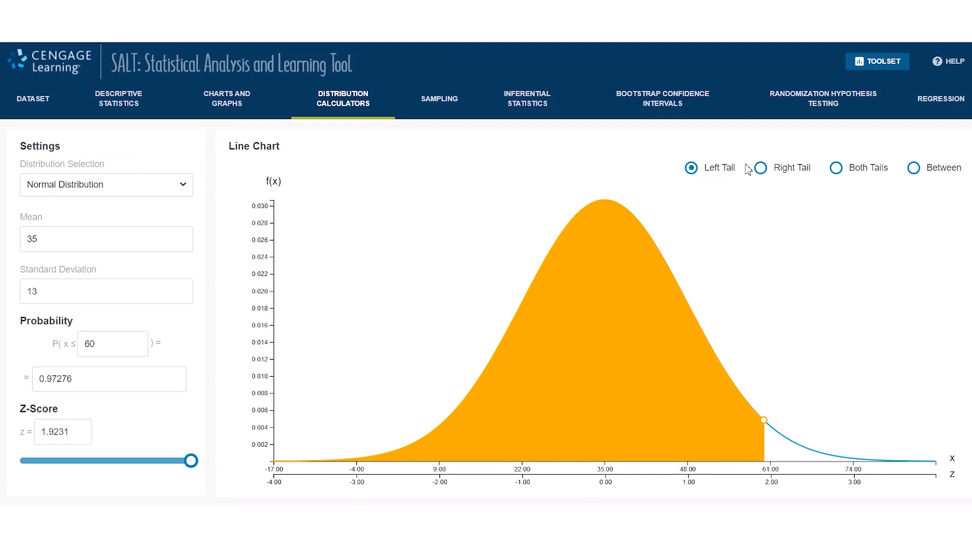
pyautogui.click(759, 168)
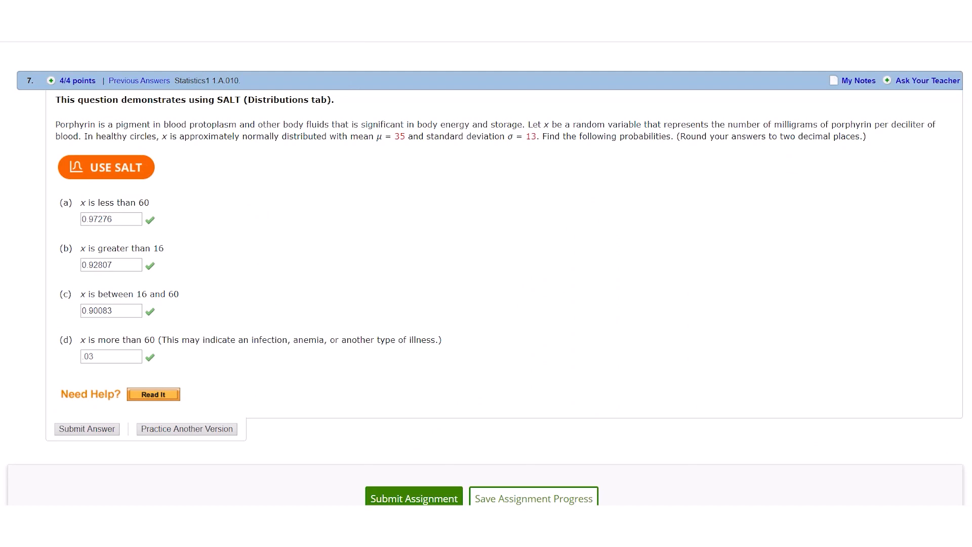
# - Get right-tail P(x ≥ 16) = 0.92807, then enter Between bounds 16 and 60
pyautogui.click(105, 166)
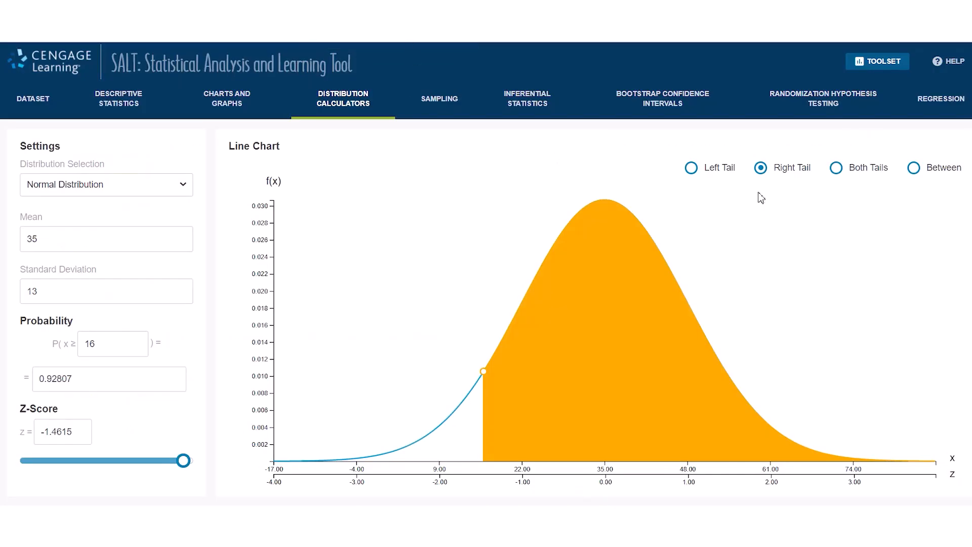
pyautogui.click(912, 168)
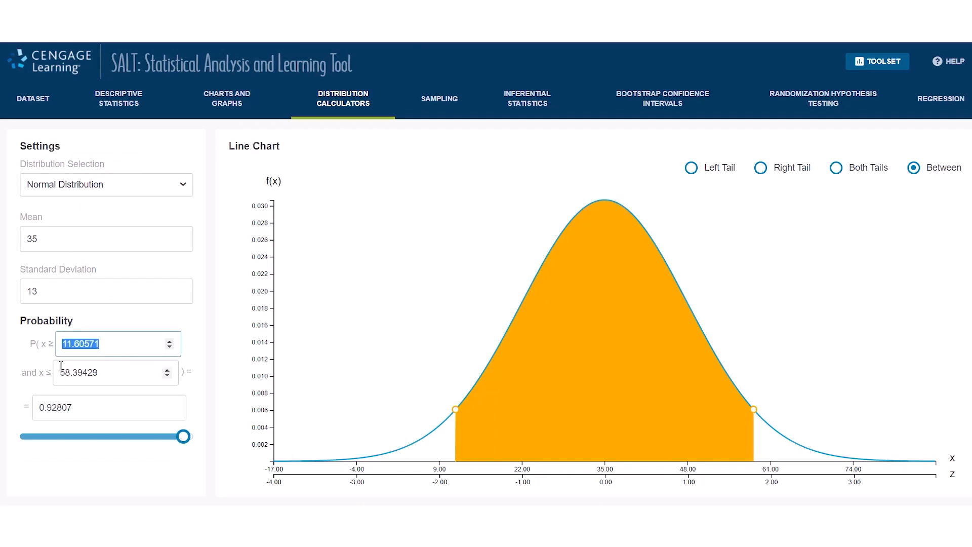
pyautogui.write('16')
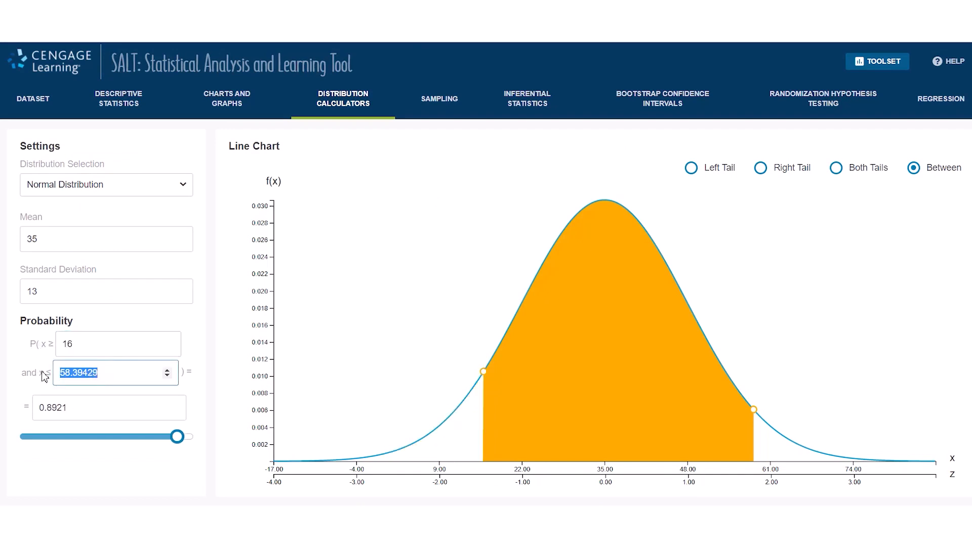
pyautogui.write('60')
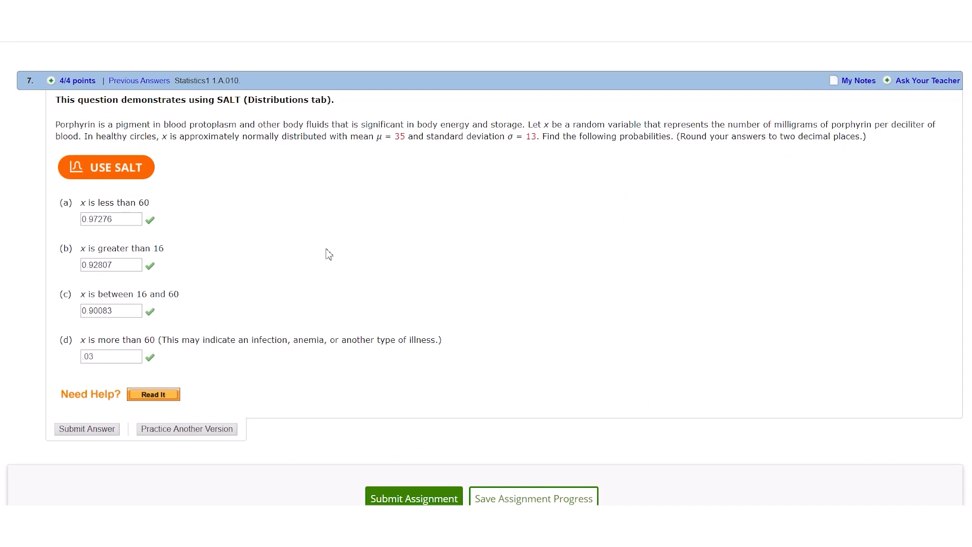
# - Record P(16 ≤ x ≤ 60) = 0.90083, then switch to Right Tail with cutoff 60
pyautogui.click(105, 167)
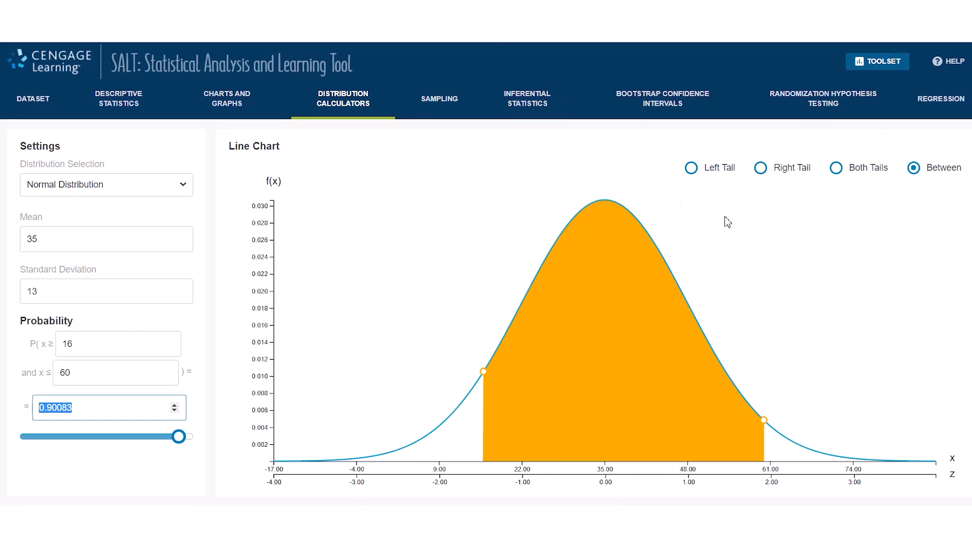
pyautogui.click(760, 168)
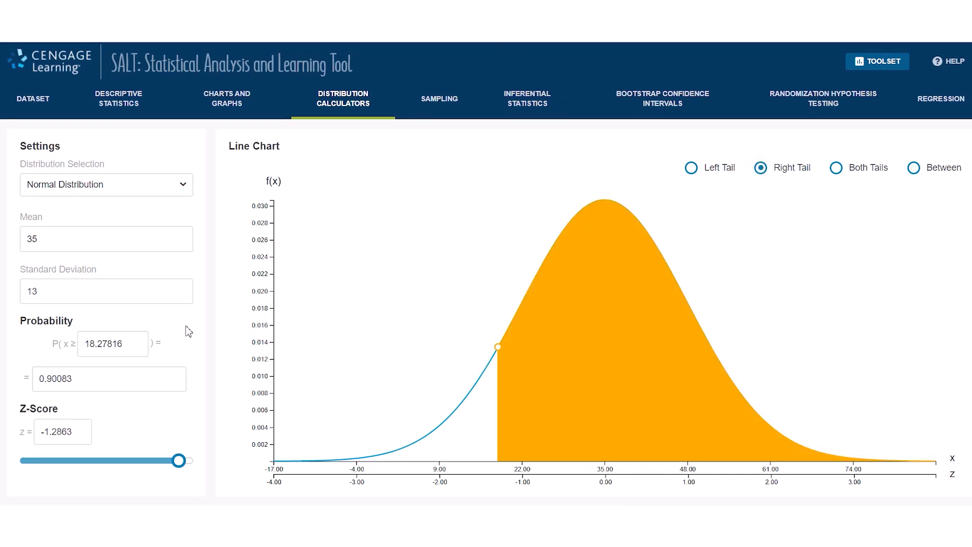
pyautogui.click(108, 344)
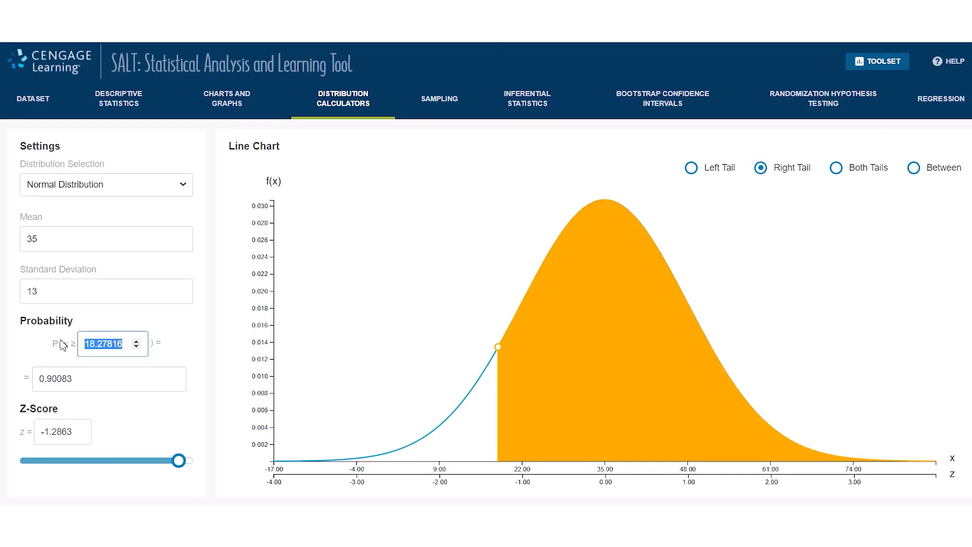
pyautogui.write('60')
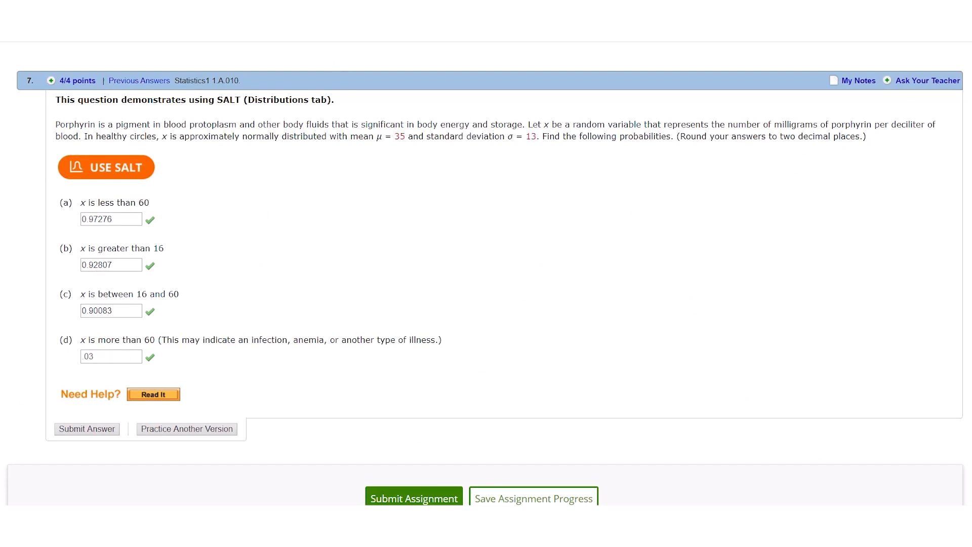
# - Get P(x ≥ 60) = 0.02724, then slide the cutoff to 58.01 (probability 0.03834)
pyautogui.click(106, 167)
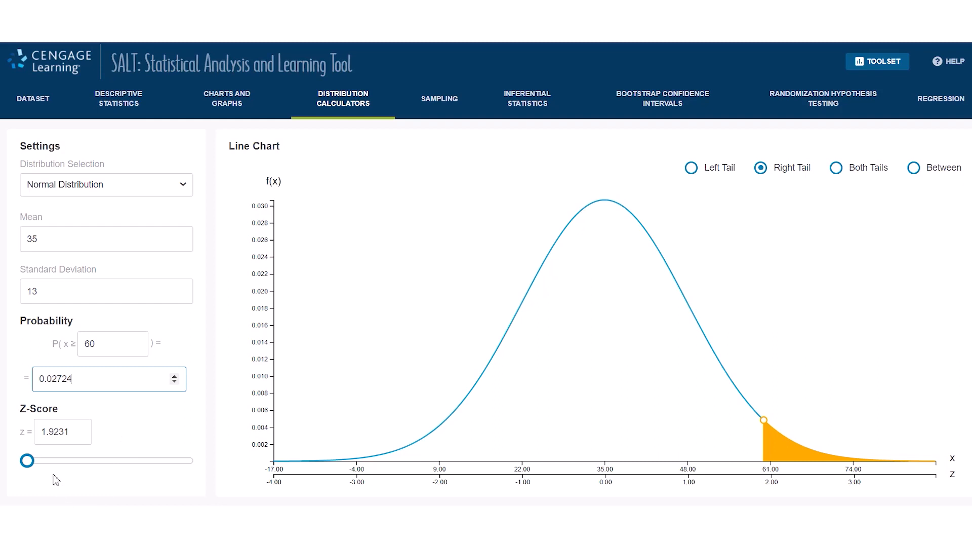
pyautogui.moveTo(27, 461); pyautogui.dragTo(62, 461)
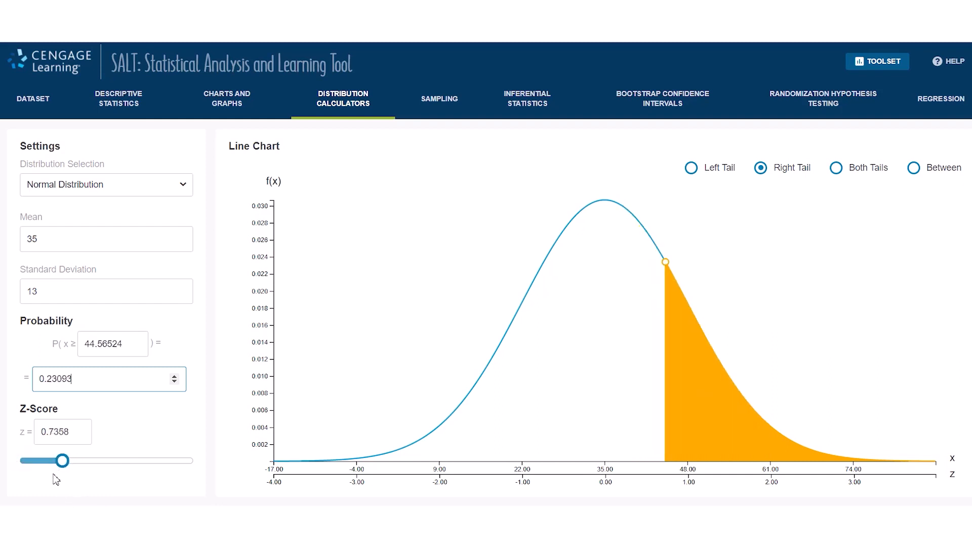
pyautogui.moveTo(64, 460); pyautogui.dragTo(49, 461)
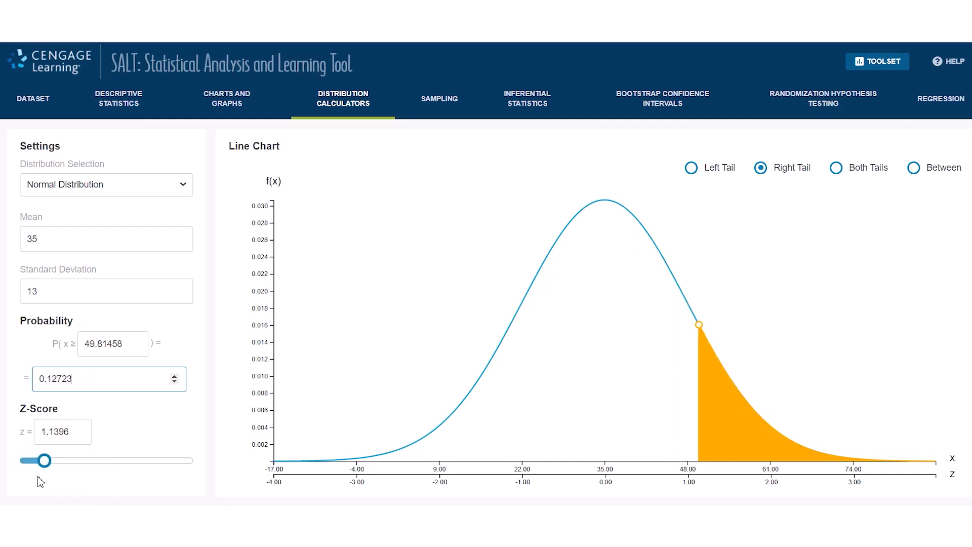
pyautogui.moveTo(47, 460); pyautogui.dragTo(29, 460)
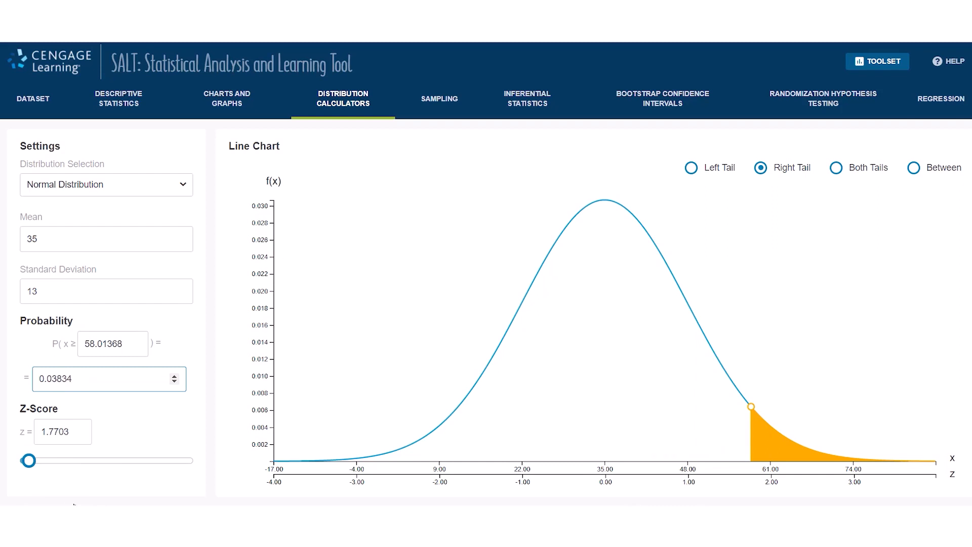